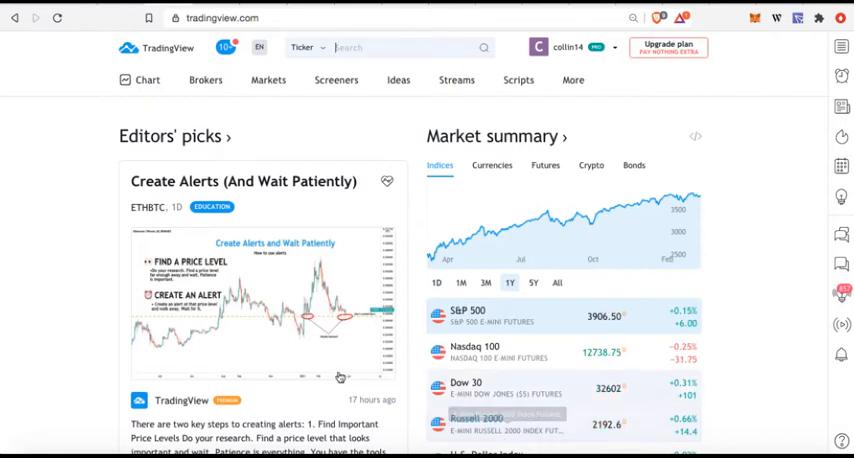
- Reveal the Screeners menu listing Stock, Forex and Crypto Screener
{"action": "left_click", "coordinate": [336, 80]}
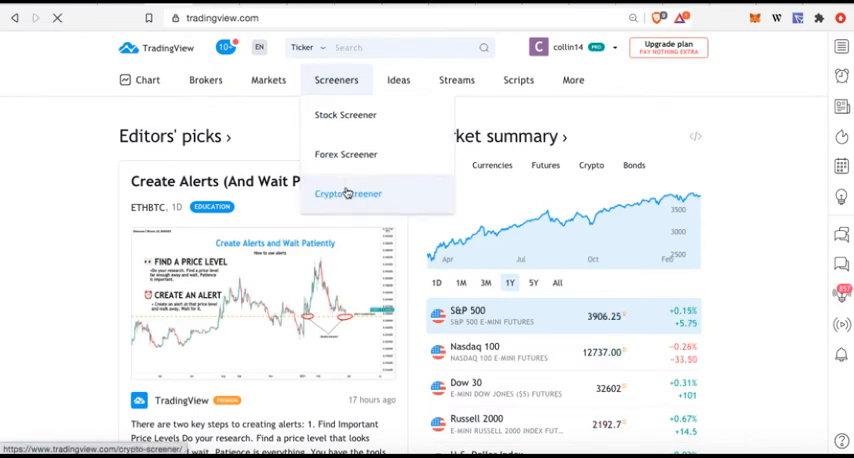
- Load the Crypto Screener table of crypto pairs
{"action": "left_click", "coordinate": [348, 194]}
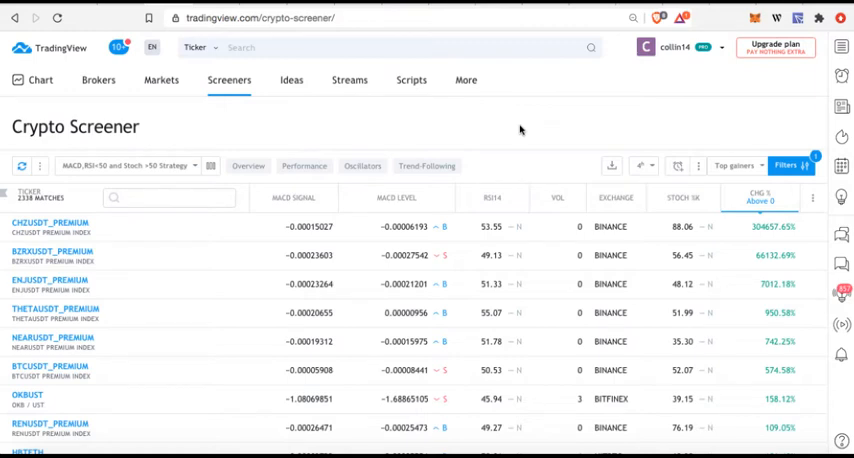
{"action": "mouse_move", "coordinate": [648, 162]}
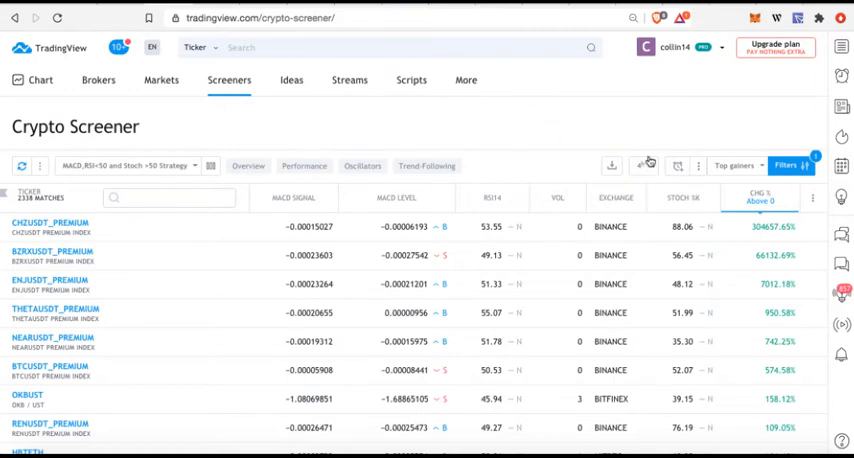
{"action": "mouse_move", "coordinate": [492, 196]}
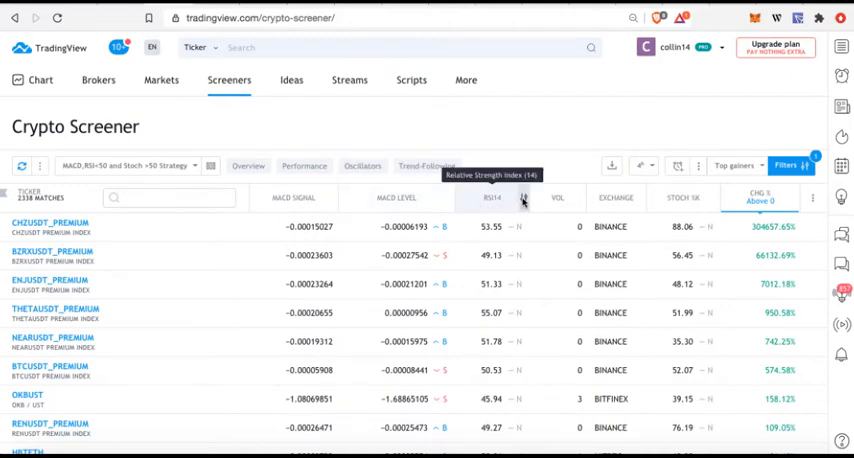
- Filter the RSI (14) column to pairs with RSI above 70
{"action": "left_click", "coordinate": [488, 196]}
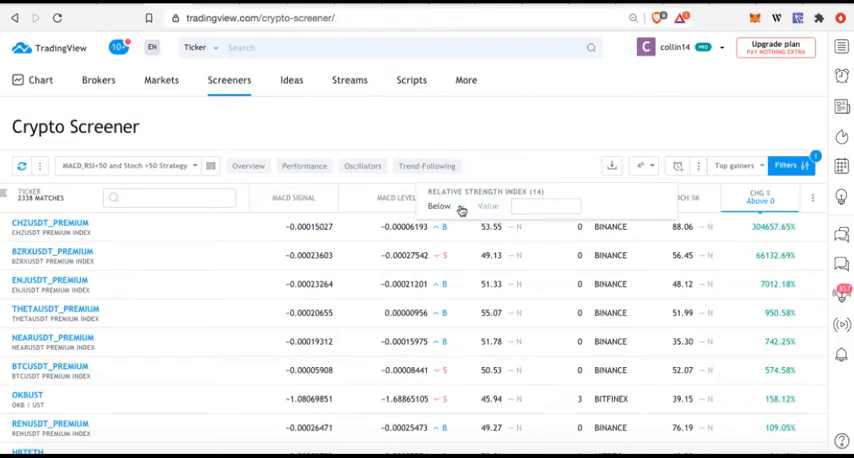
{"action": "left_click", "coordinate": [438, 208]}
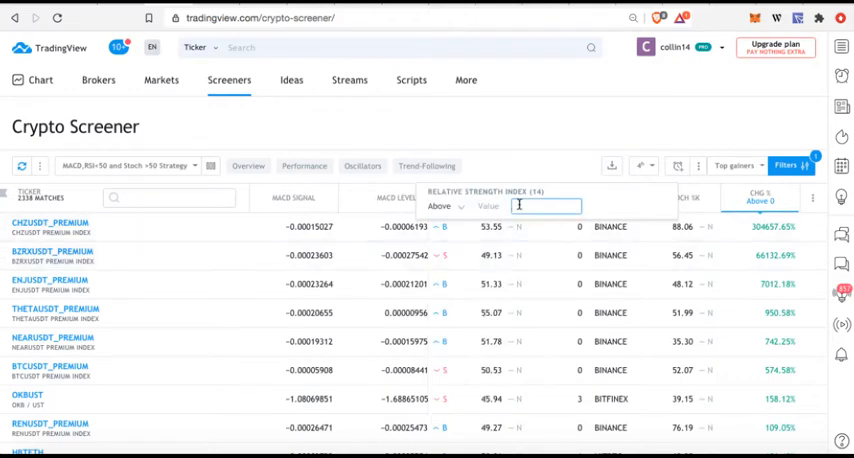
{"action": "type", "text": "70"}
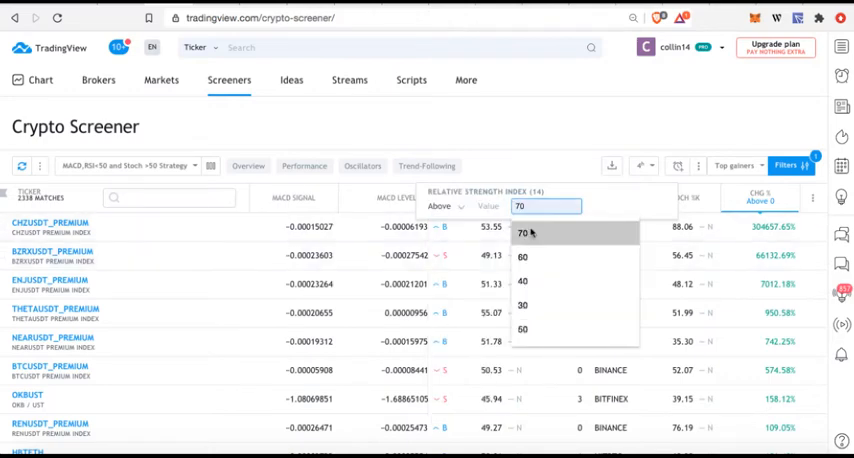
{"action": "left_click", "coordinate": [522, 232]}
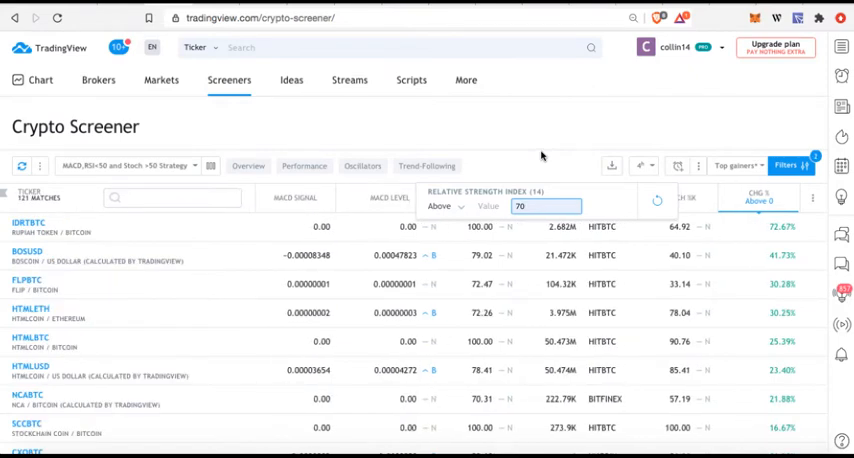
{"action": "mouse_move", "coordinate": [532, 160]}
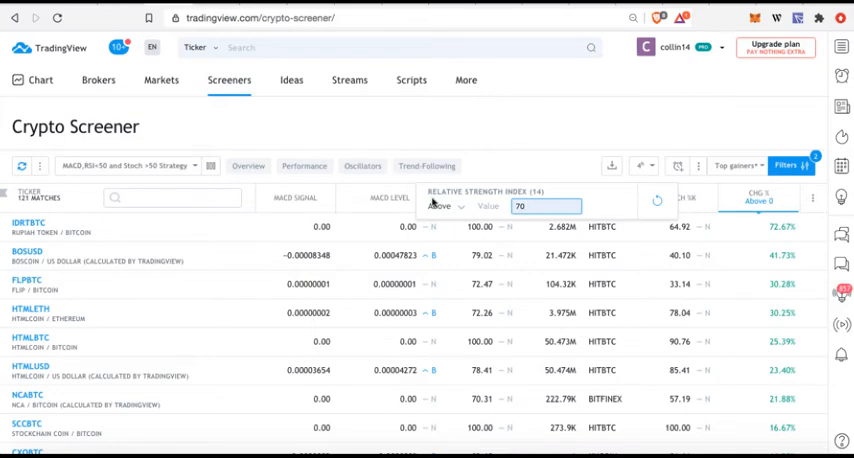
{"action": "mouse_move", "coordinate": [440, 210]}
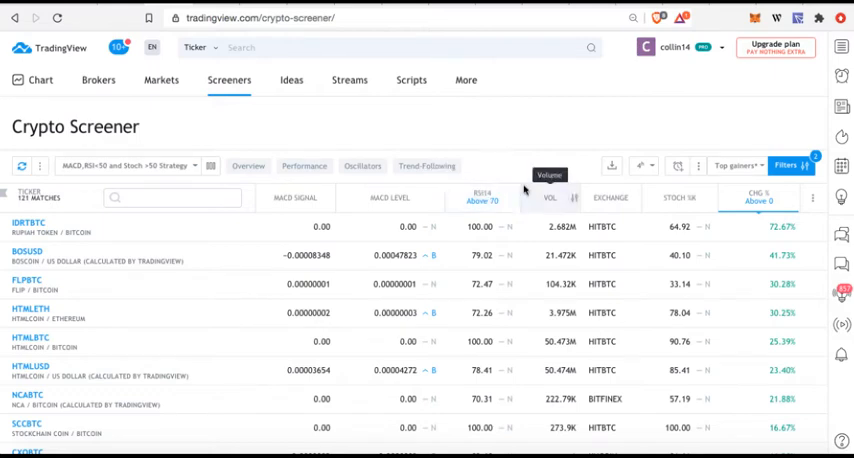
{"action": "mouse_move", "coordinate": [646, 166]}
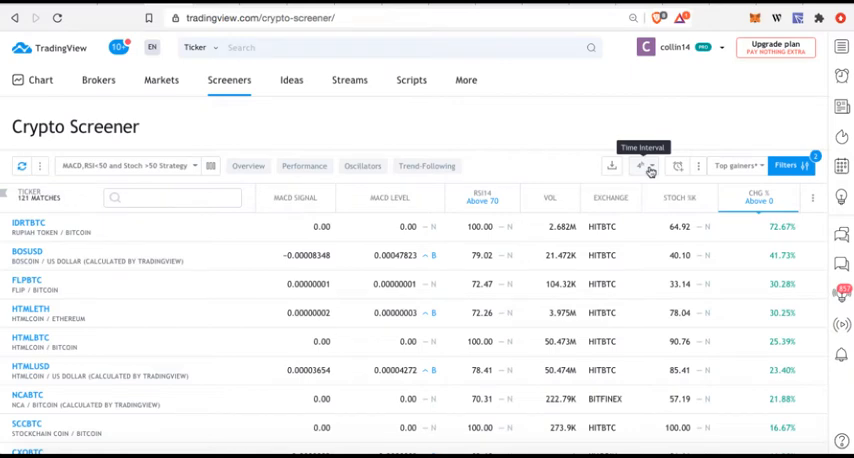
- Switch the screener's time interval, refreshing the RSI-above-70 results
{"action": "left_click", "coordinate": [648, 166]}
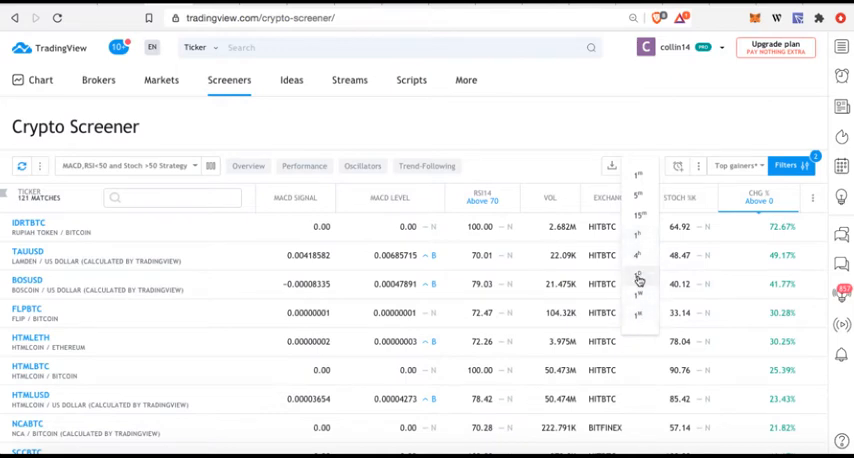
{"action": "left_click", "coordinate": [638, 278]}
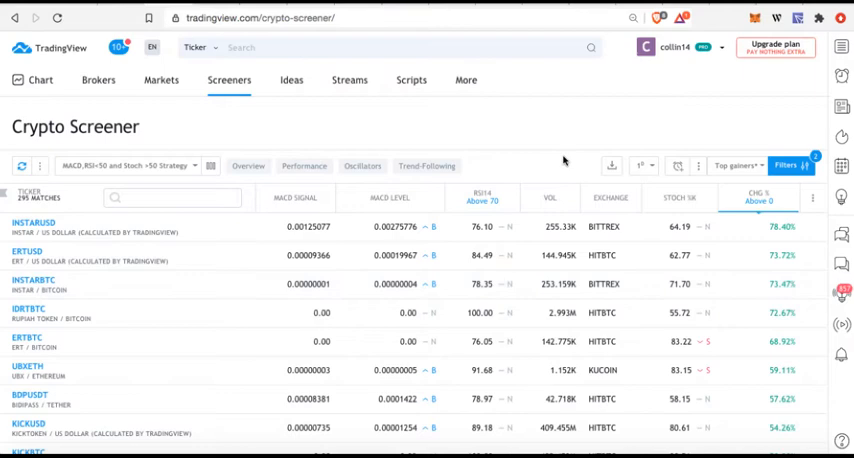
{"action": "mouse_move", "coordinate": [652, 166]}
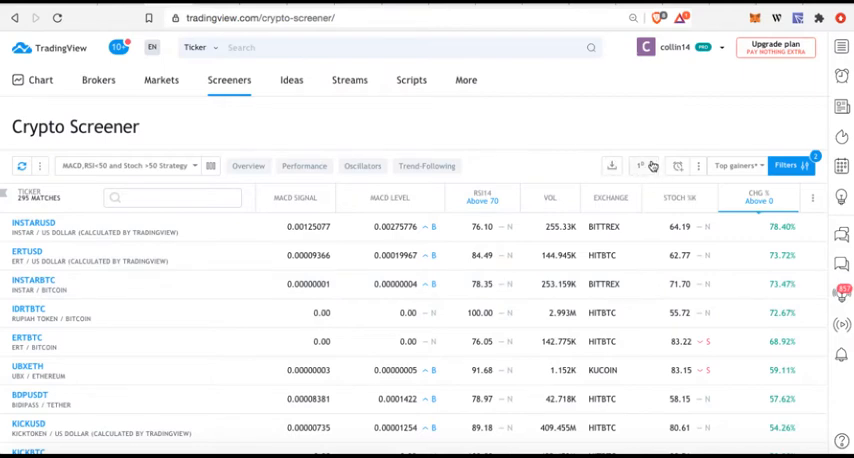
{"action": "mouse_move", "coordinate": [644, 166]}
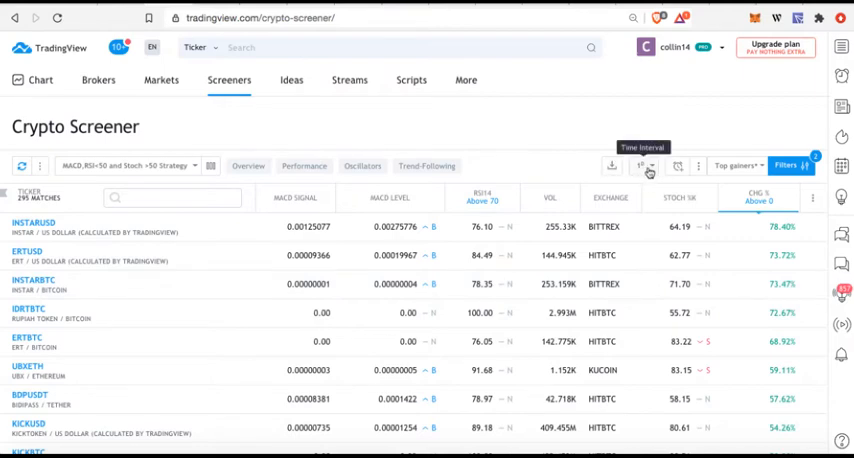
{"action": "mouse_move", "coordinate": [644, 166]}
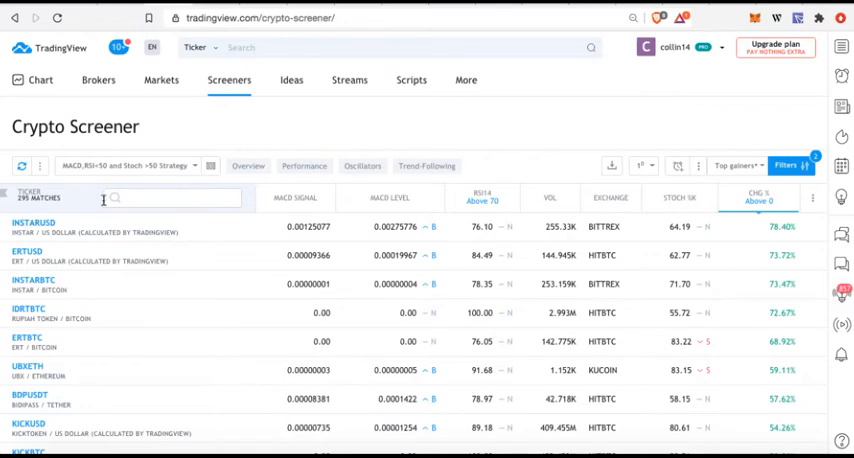
- Search the ticker box for 'btc' to keep only BTC-quoted pairs
{"action": "type", "text": "bi"}
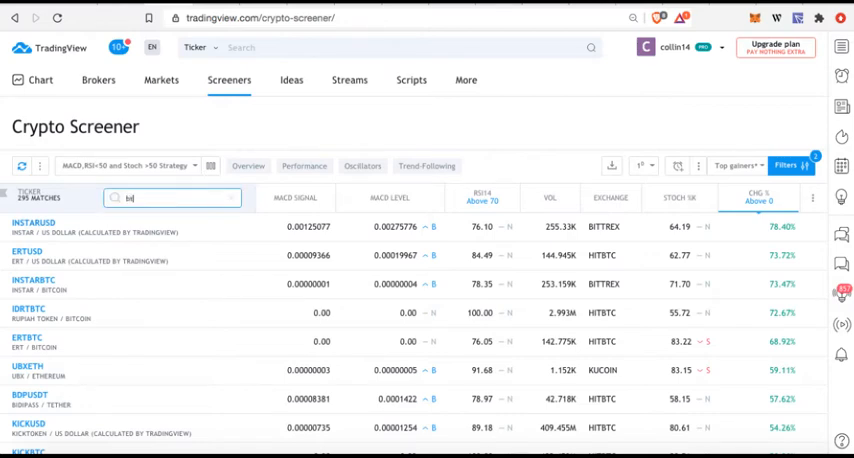
{"action": "type", "text": "tc"}
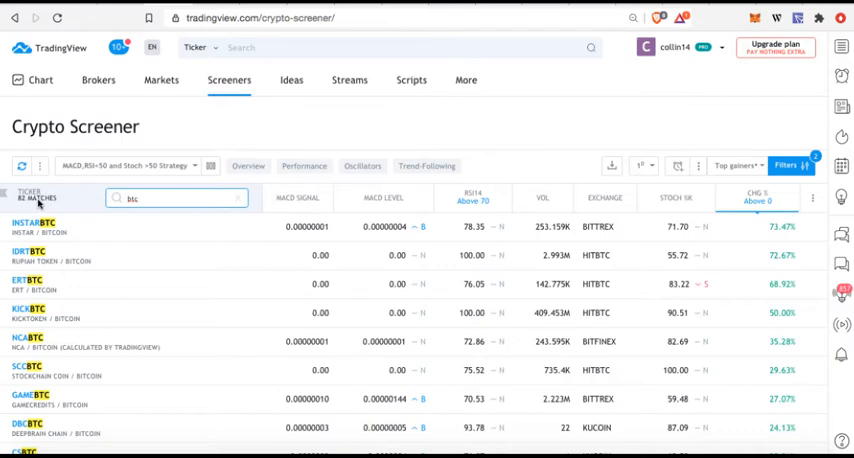
{"action": "mouse_move", "coordinate": [70, 238]}
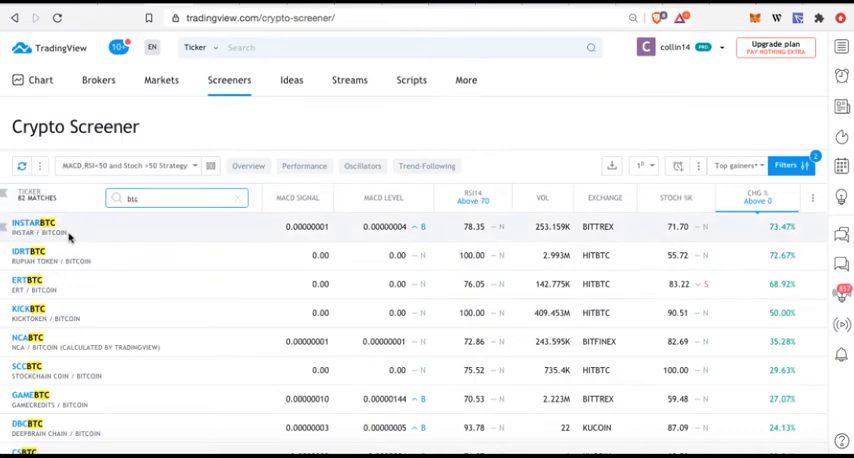
{"action": "scroll", "scroll_direction": "down", "scroll_amount": 3}
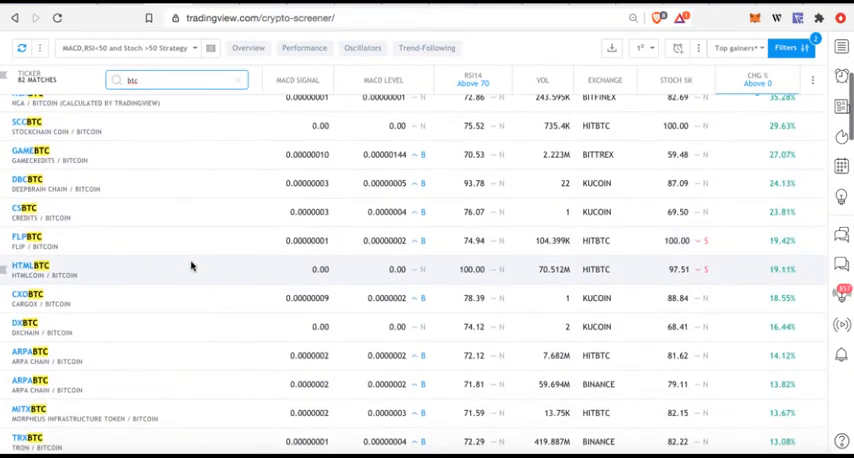
{"action": "scroll", "scroll_direction": "down", "scroll_amount": 3}
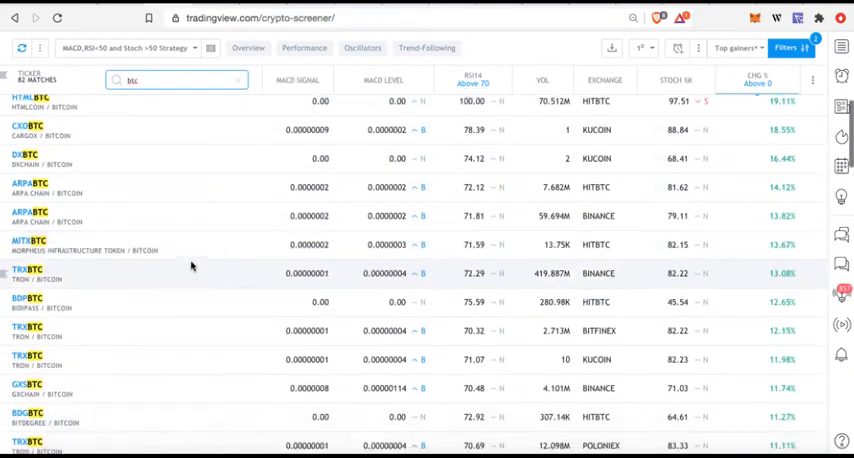
{"action": "scroll", "scroll_direction": "down", "scroll_amount": 3}
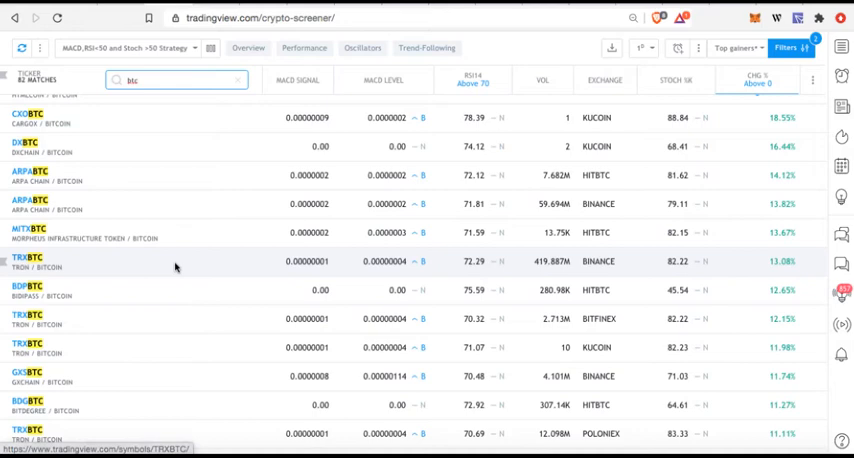
{"action": "scroll", "scroll_direction": "down", "scroll_amount": 3}
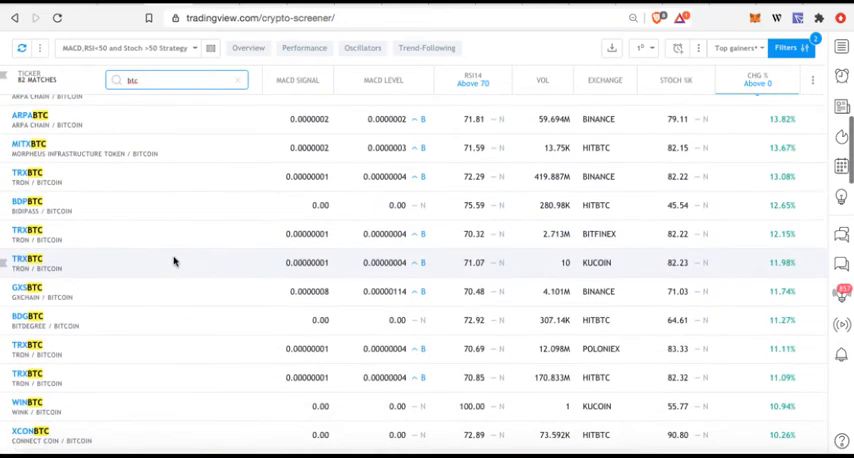
{"action": "scroll", "scroll_direction": "down", "scroll_amount": 3}
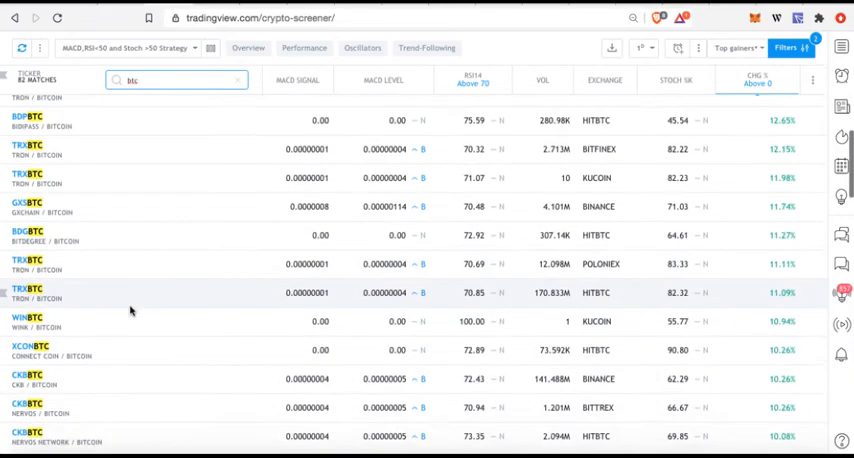
{"action": "scroll", "scroll_direction": "down", "scroll_amount": 3}
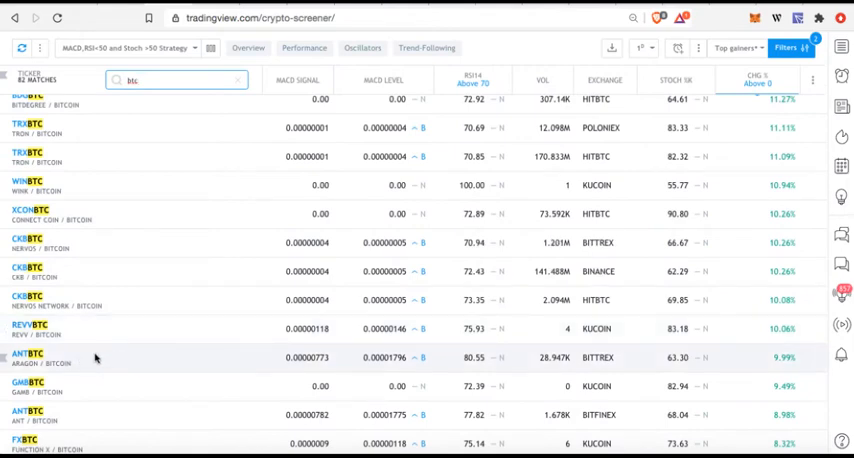
{"action": "mouse_move", "coordinate": [80, 388]}
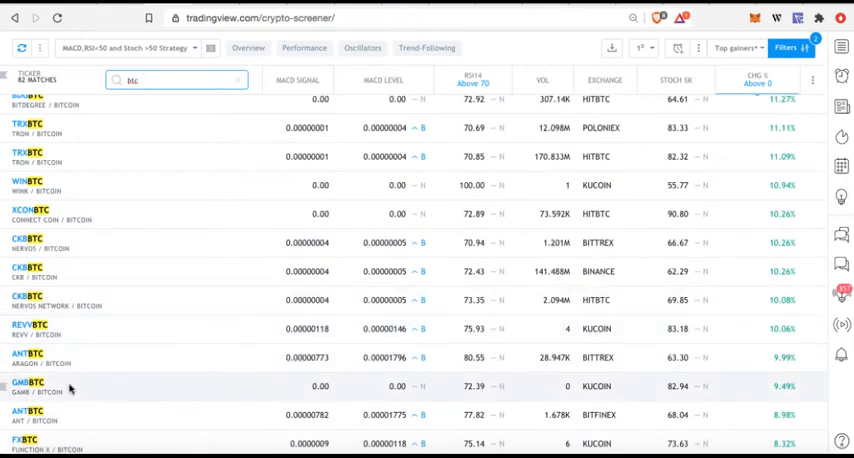
{"action": "mouse_move", "coordinate": [160, 320]}
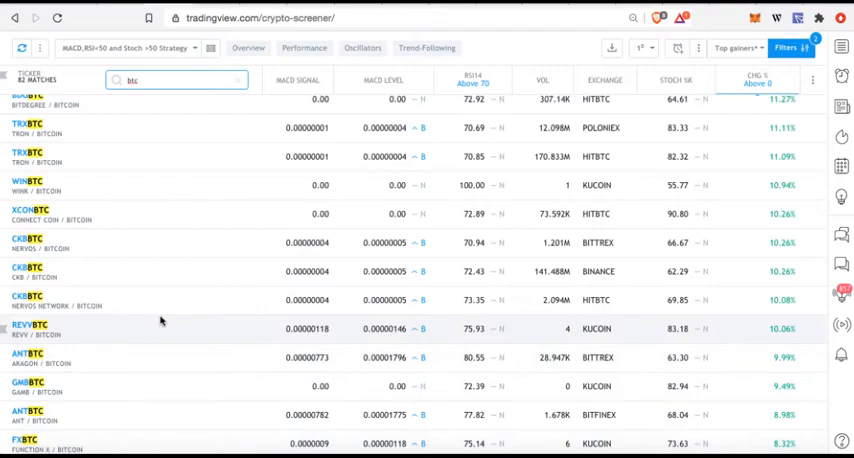
{"action": "scroll", "scroll_direction": "down", "scroll_amount": 3}
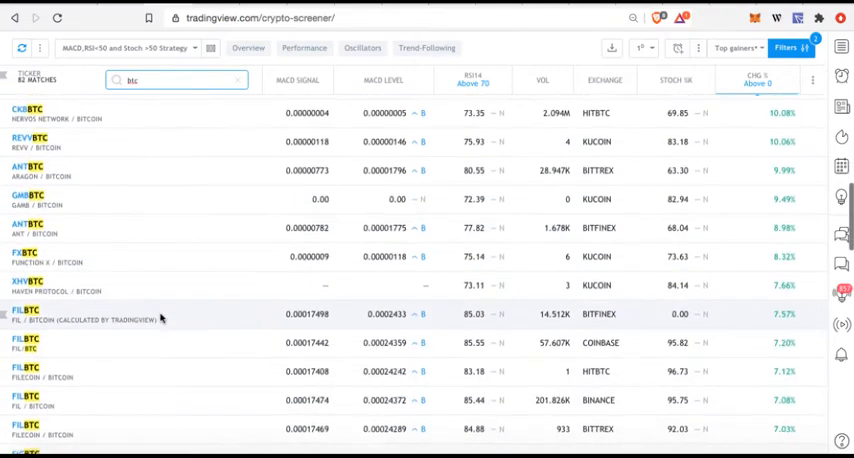
{"action": "scroll", "scroll_direction": "down", "scroll_amount": 3}
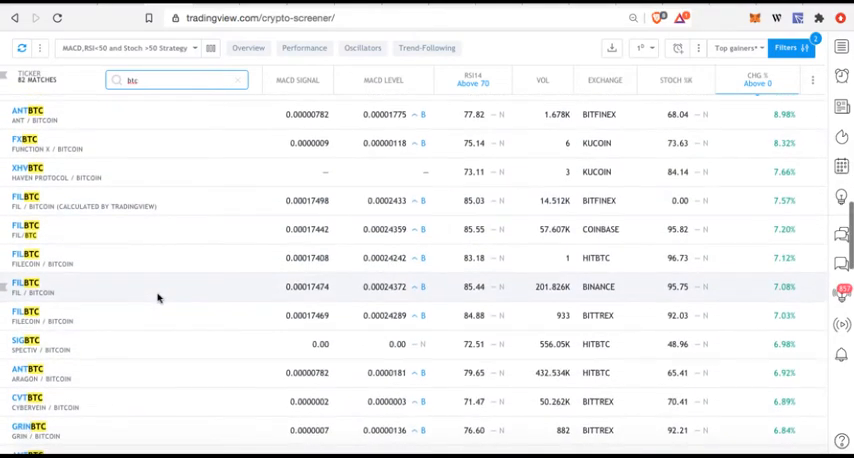
{"action": "scroll", "scroll_direction": "down", "scroll_amount": 3}
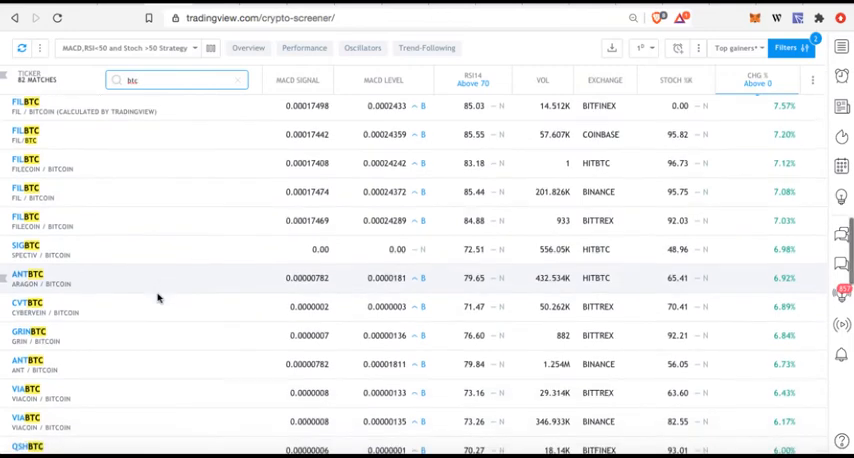
{"action": "scroll", "scroll_direction": "down", "scroll_amount": 3}
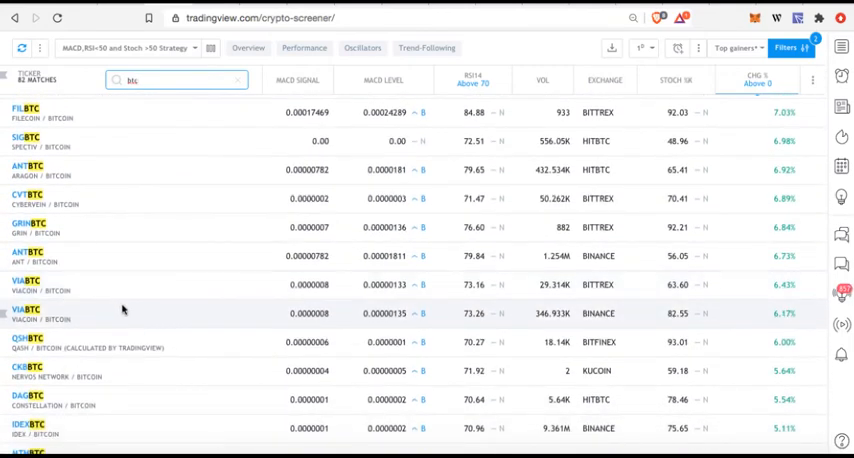
{"action": "scroll", "scroll_direction": "down", "scroll_amount": 3}
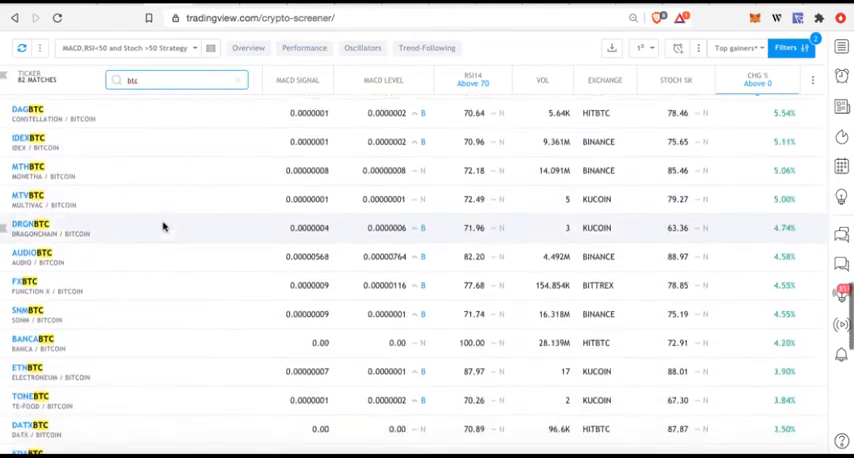
{"action": "scroll", "scroll_direction": "up", "scroll_amount": 3}
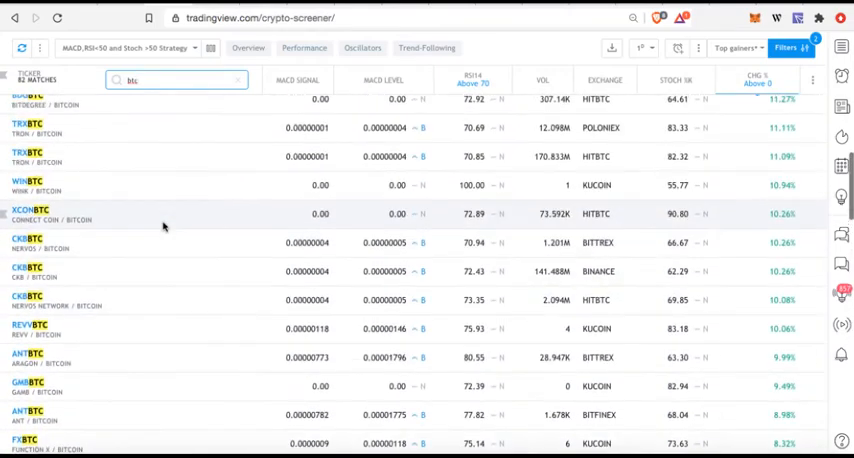
{"action": "scroll", "scroll_direction": "up", "scroll_amount": 3}
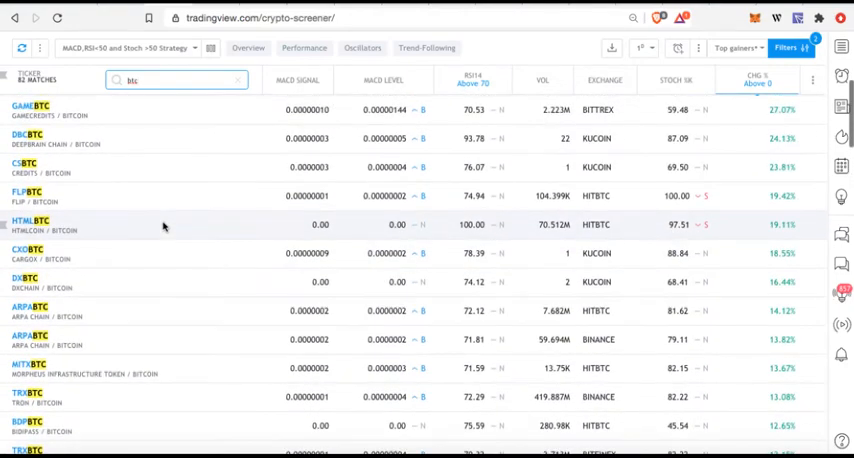
{"action": "scroll", "scroll_direction": "down", "scroll_amount": 3}
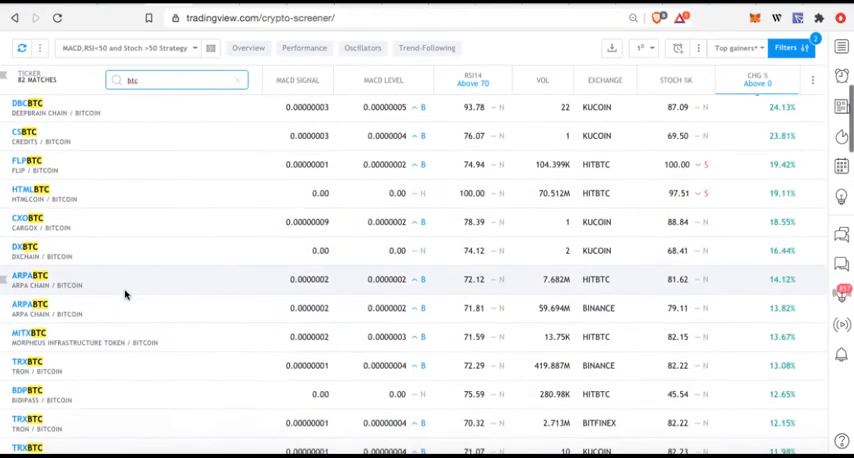
{"action": "scroll", "scroll_direction": "down", "scroll_amount": 3}
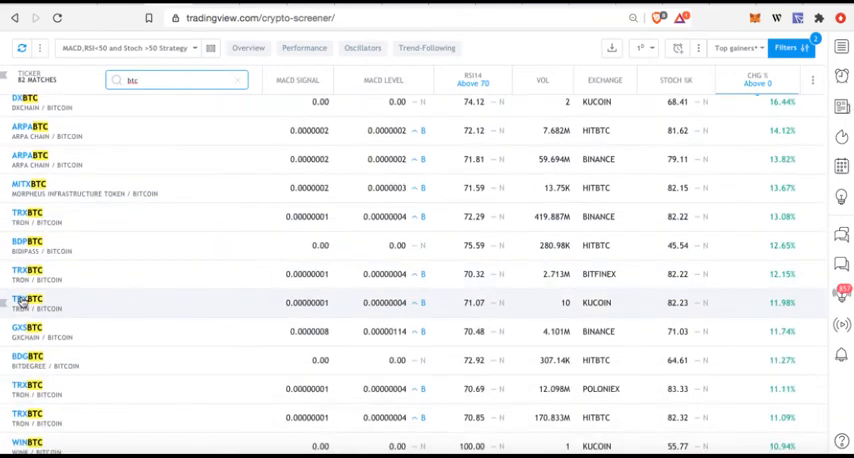
{"action": "left_click", "coordinate": [28, 302]}
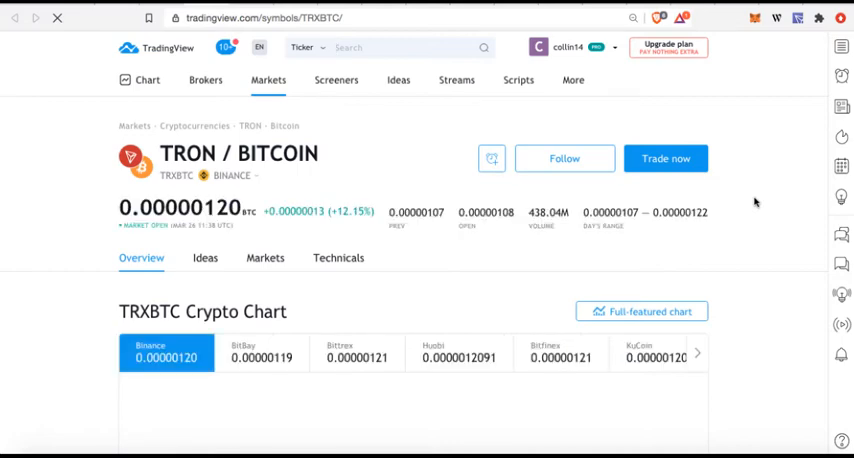
{"action": "scroll", "scroll_direction": "down", "scroll_amount": 3}
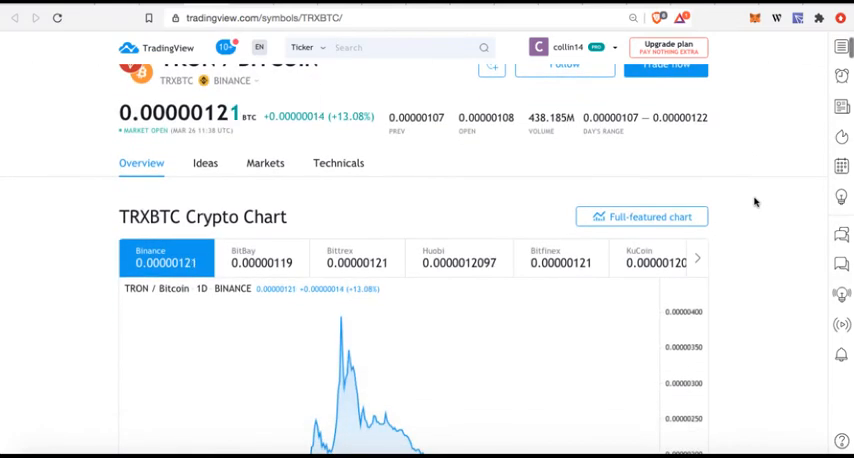
{"action": "scroll", "scroll_direction": "down", "scroll_amount": 3}
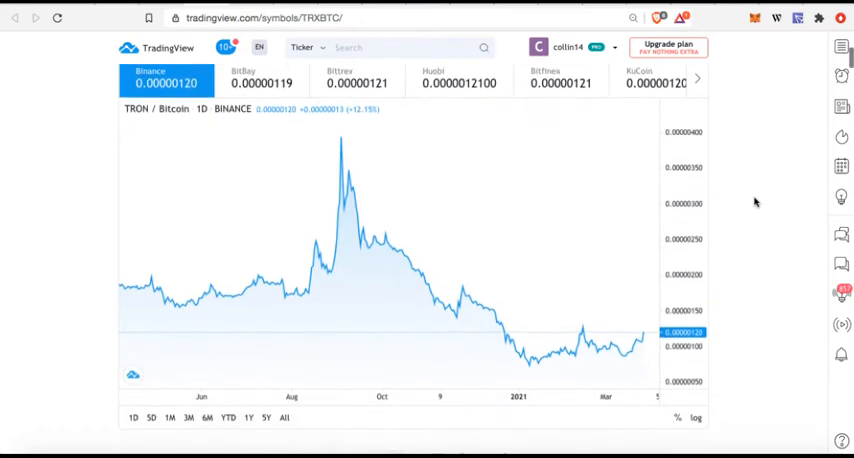
{"action": "scroll", "scroll_direction": "down", "scroll_amount": 3}
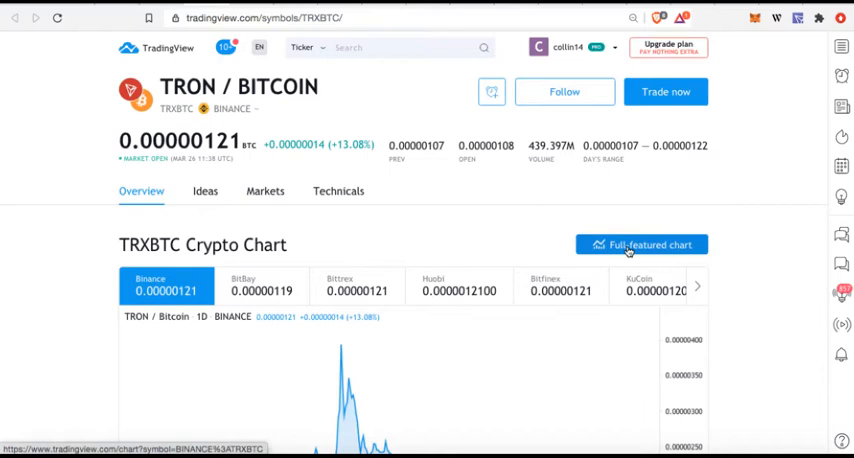
{"action": "left_click", "coordinate": [640, 244]}
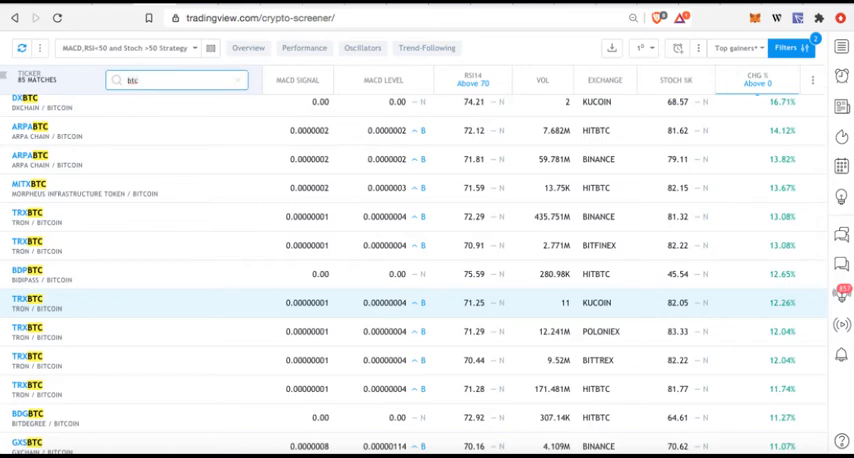
- Search the ticker box for 'trx' to list TRON pairs with RSI above 70
{"action": "type", "text": "trx"}
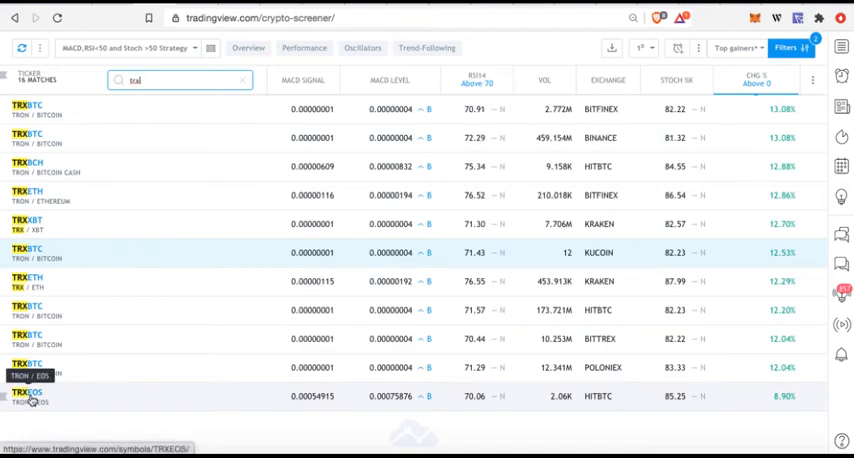
{"action": "mouse_move", "coordinate": [82, 272]}
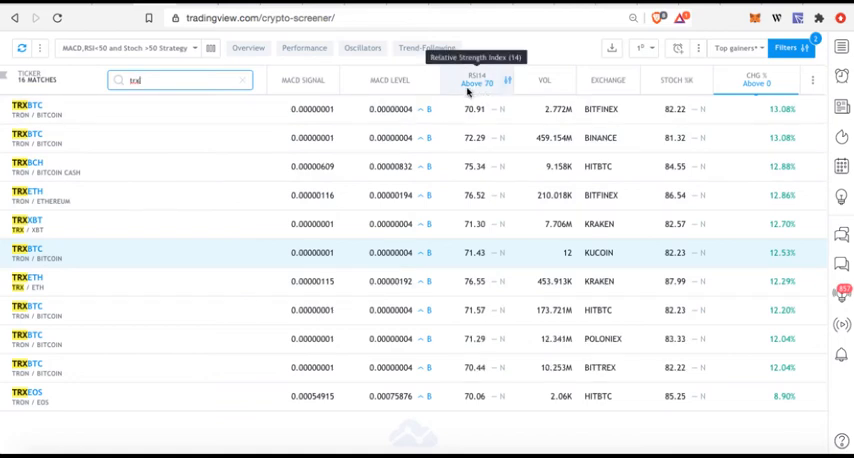
{"action": "mouse_move", "coordinate": [556, 66]}
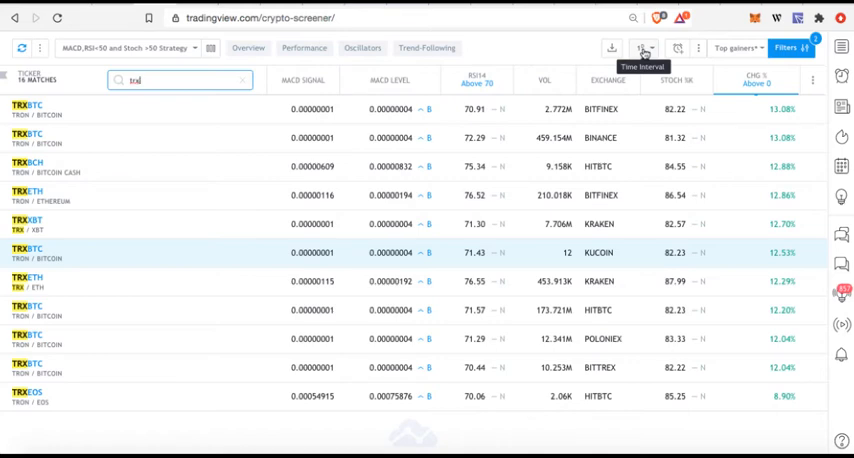
- Clear the minimum Chg % threshold so the change filter no longer applies
{"action": "left_click", "coordinate": [756, 78]}
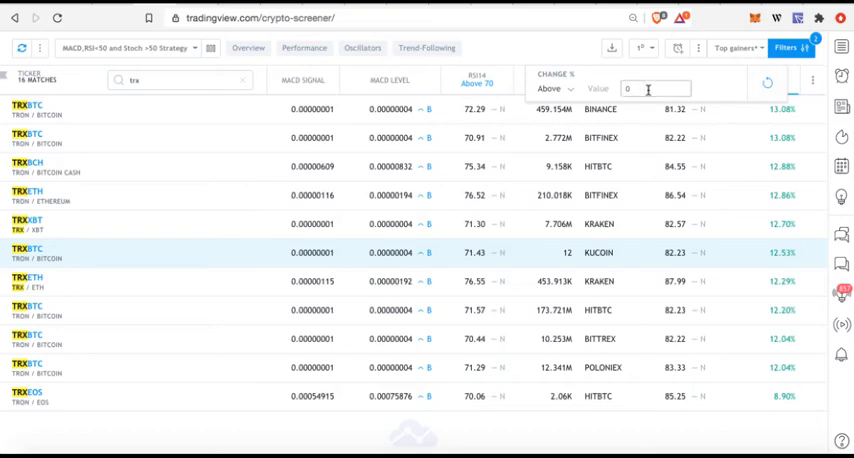
{"action": "left_click", "coordinate": [656, 88]}
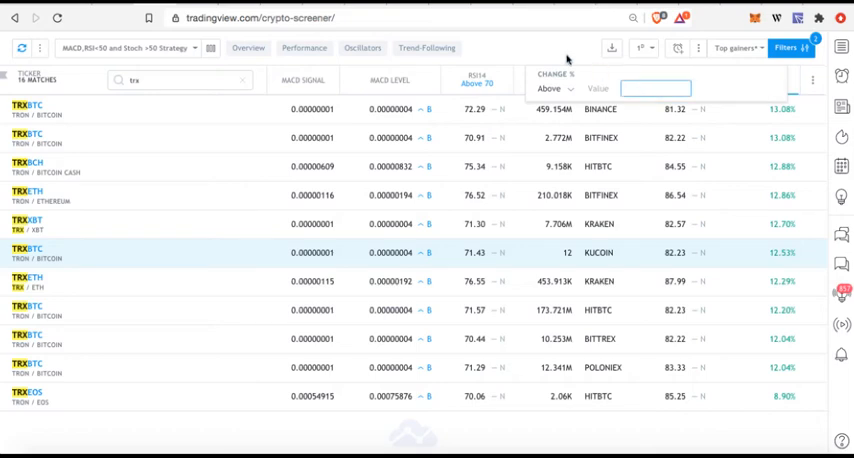
{"action": "left_click", "coordinate": [756, 80]}
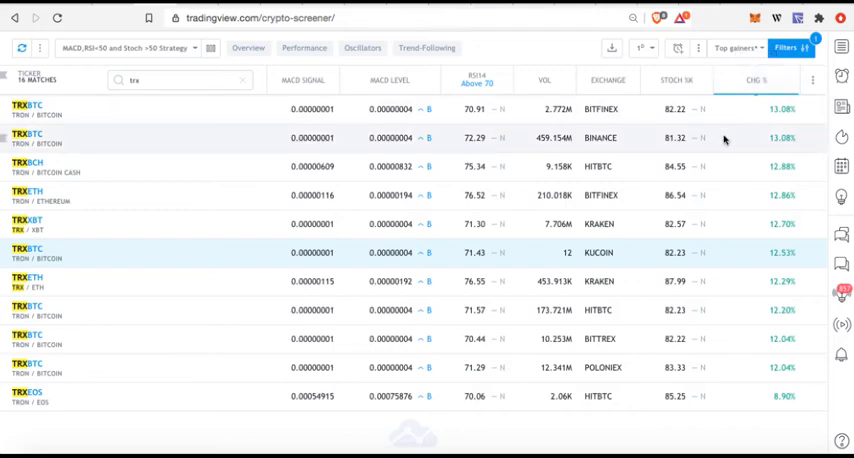
{"action": "mouse_move", "coordinate": [112, 316]}
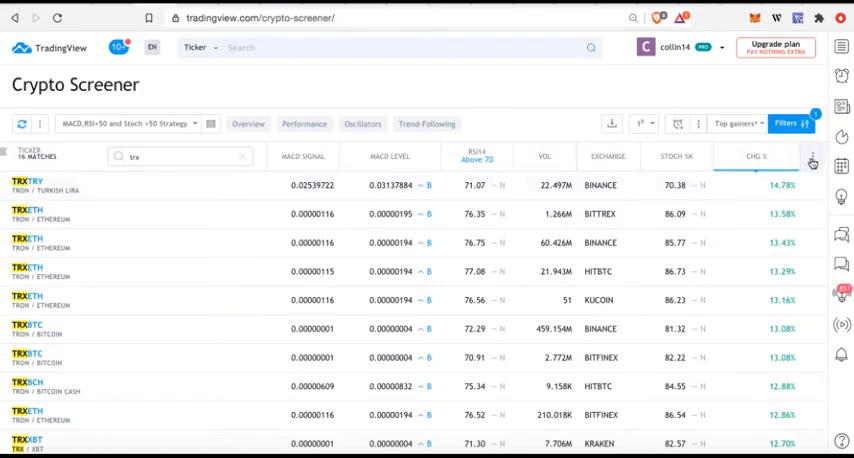
{"action": "mouse_move", "coordinate": [812, 160]}
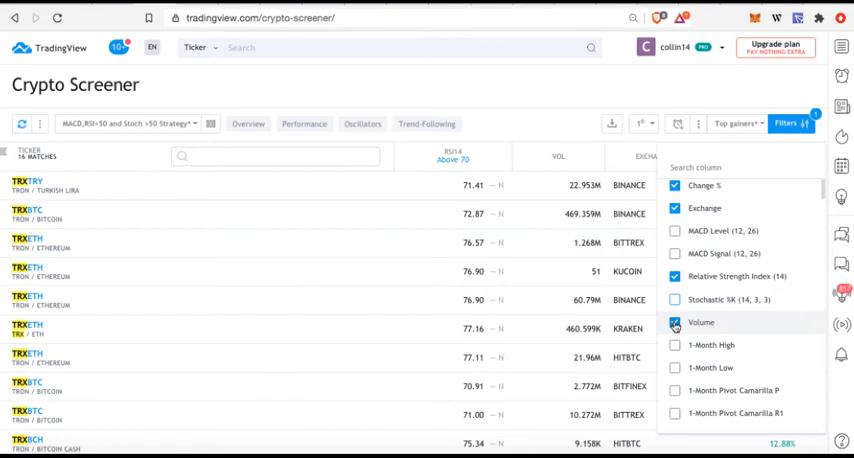
- Hide the Volume column, trimming the table to ticker, RSI, exchange and change
{"action": "left_click", "coordinate": [676, 322]}
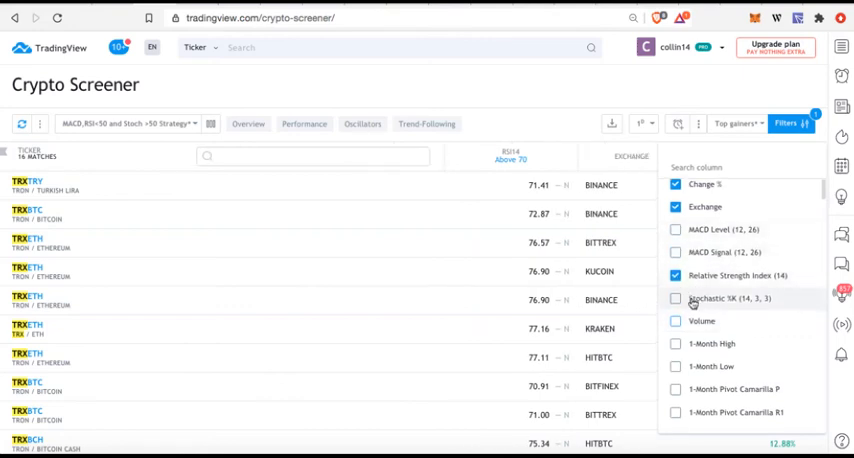
{"action": "scroll", "scroll_direction": "down", "scroll_amount": 3}
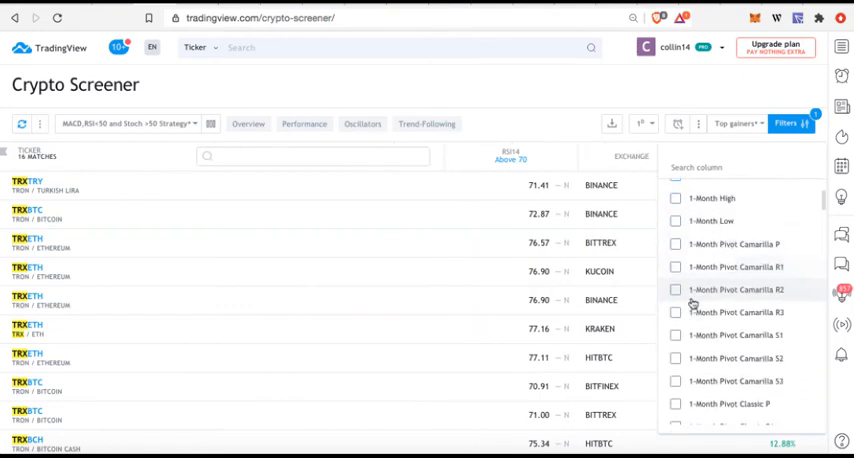
{"action": "scroll", "scroll_direction": "down", "scroll_amount": 3}
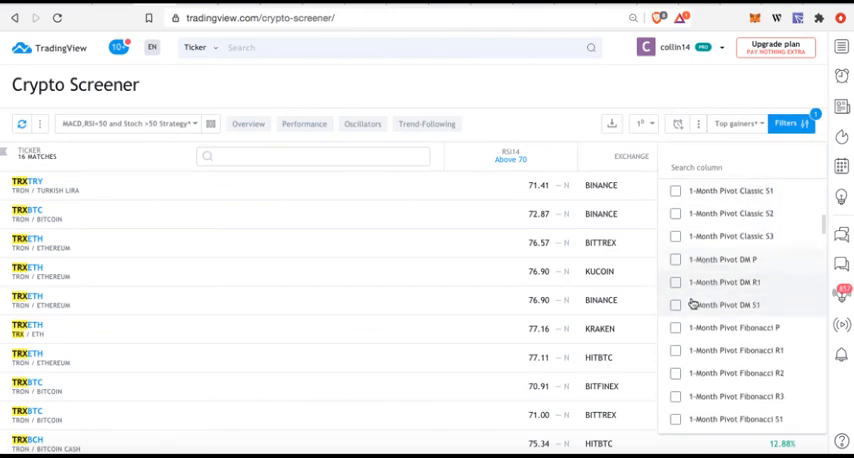
{"action": "scroll", "scroll_direction": "down", "scroll_amount": 3}
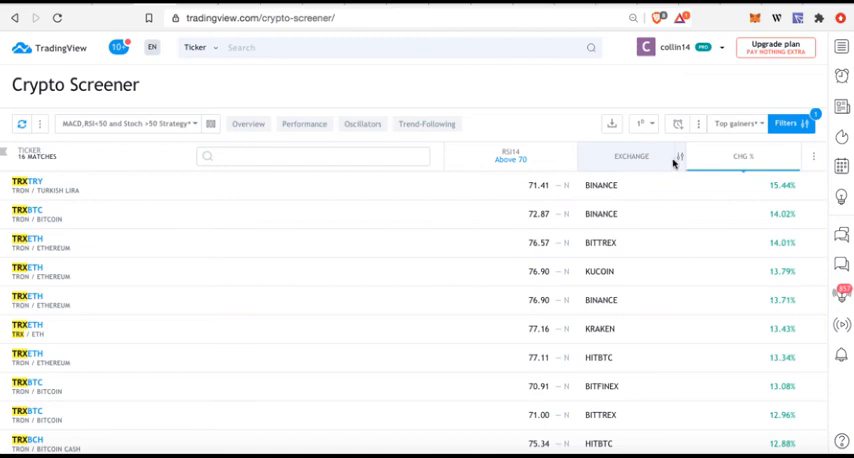
- Filter the Exchange column to BINANCE, leaving three TRX pairs
{"action": "left_click", "coordinate": [678, 156]}
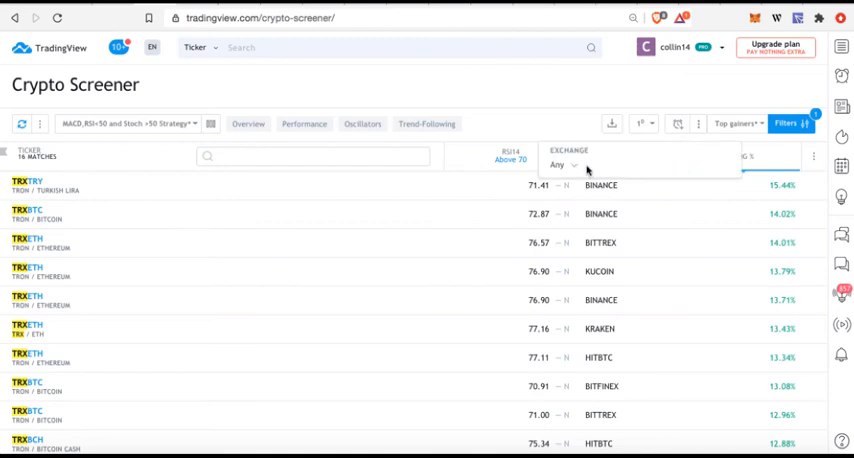
{"action": "left_click", "coordinate": [562, 164]}
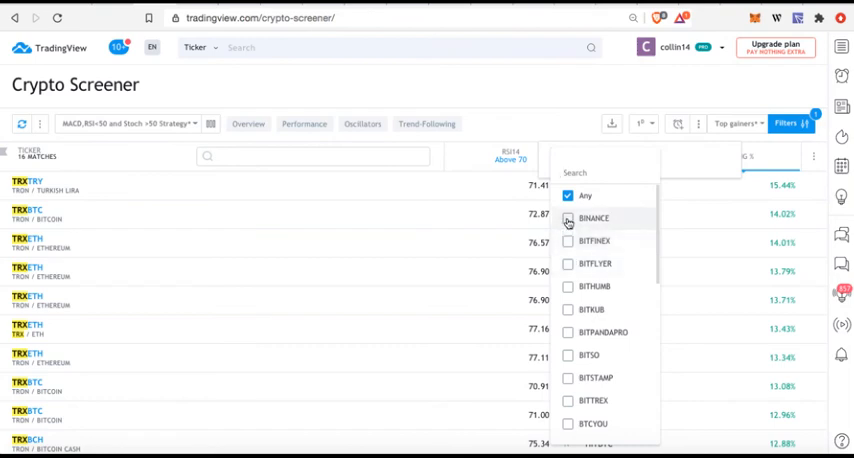
{"action": "left_click", "coordinate": [568, 218]}
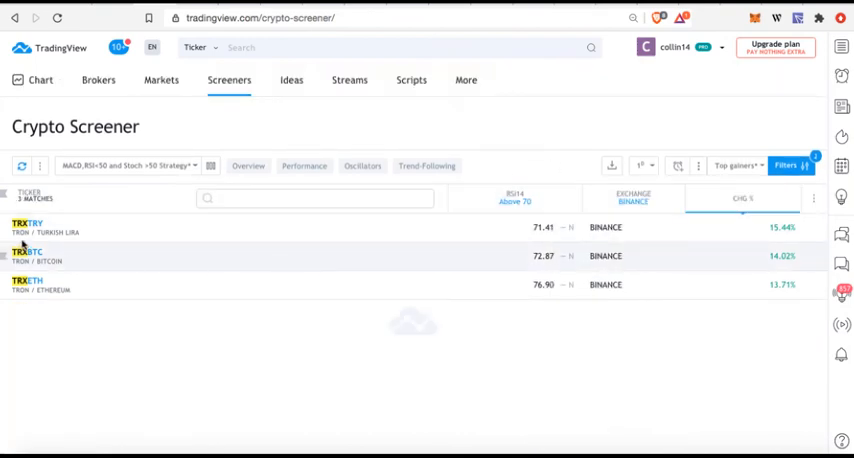
{"action": "mouse_move", "coordinate": [136, 212]}
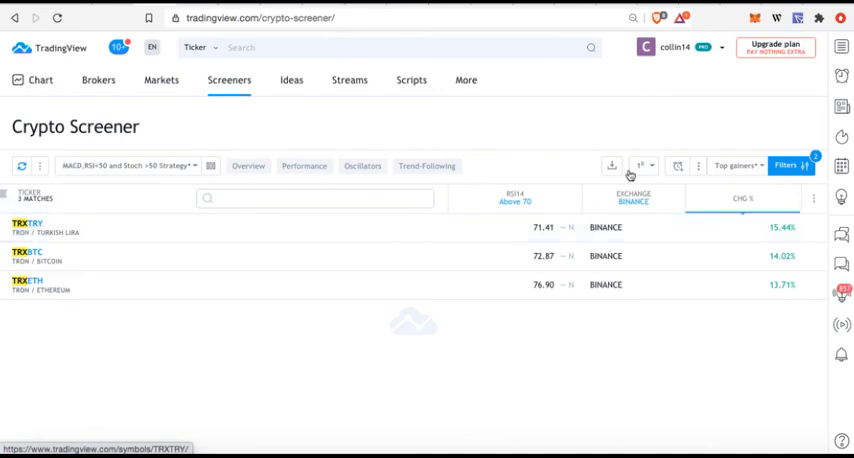
{"action": "mouse_move", "coordinate": [514, 198]}
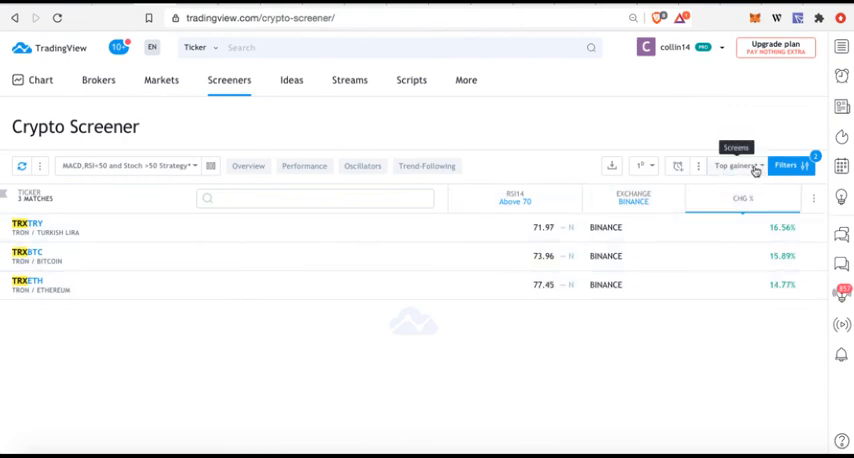
{"action": "mouse_move", "coordinate": [612, 166]}
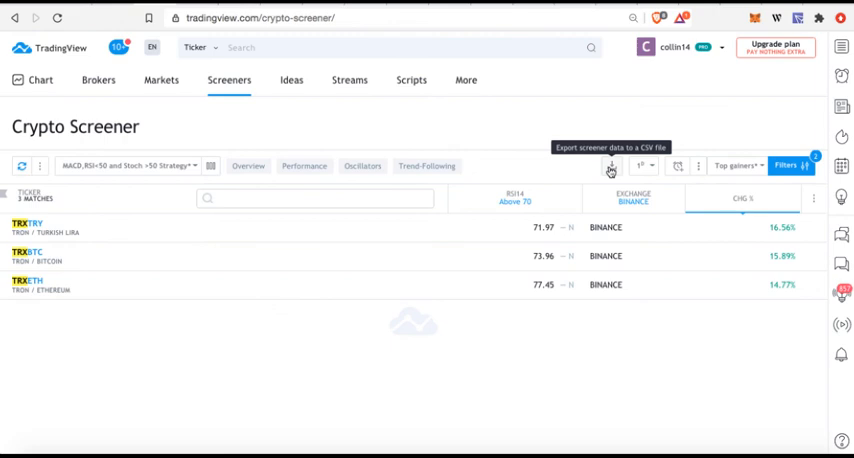
{"action": "mouse_move", "coordinate": [640, 166]}
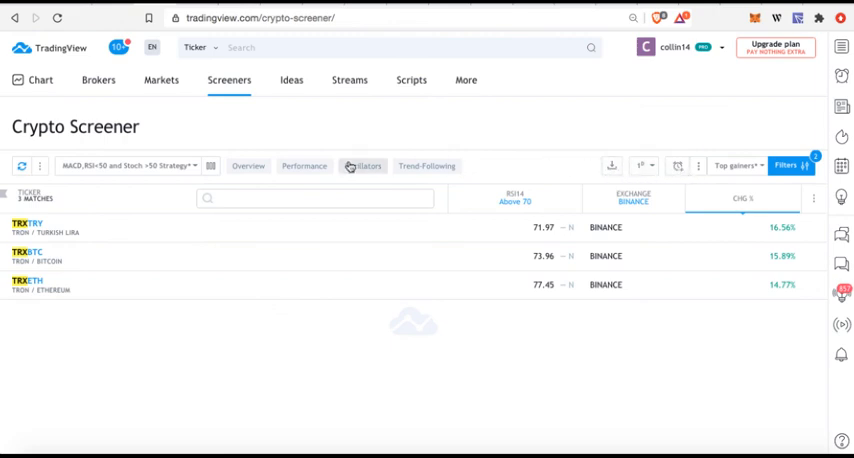
{"action": "mouse_move", "coordinate": [212, 166]}
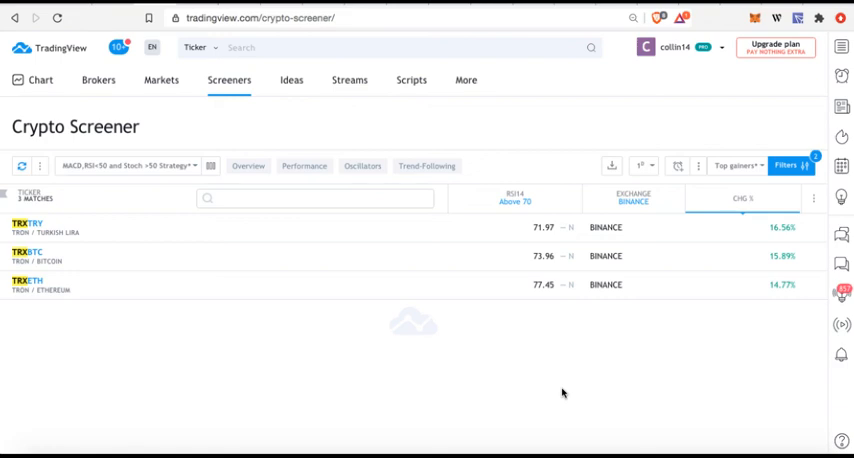
{"action": "mouse_move", "coordinate": [556, 392]}
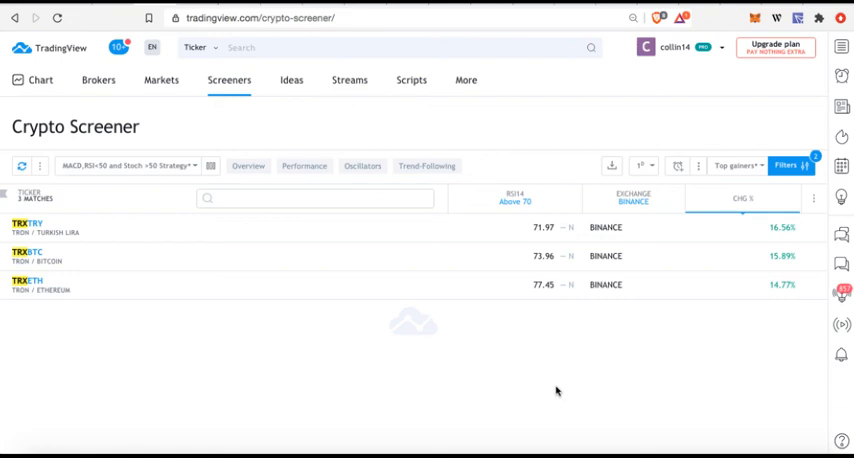